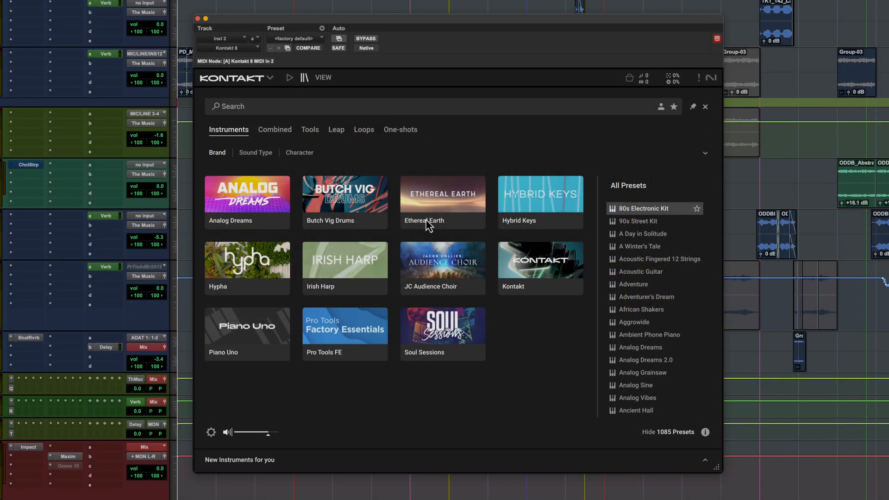
{"action": "mouse_move", "coordinate": [412, 200]}
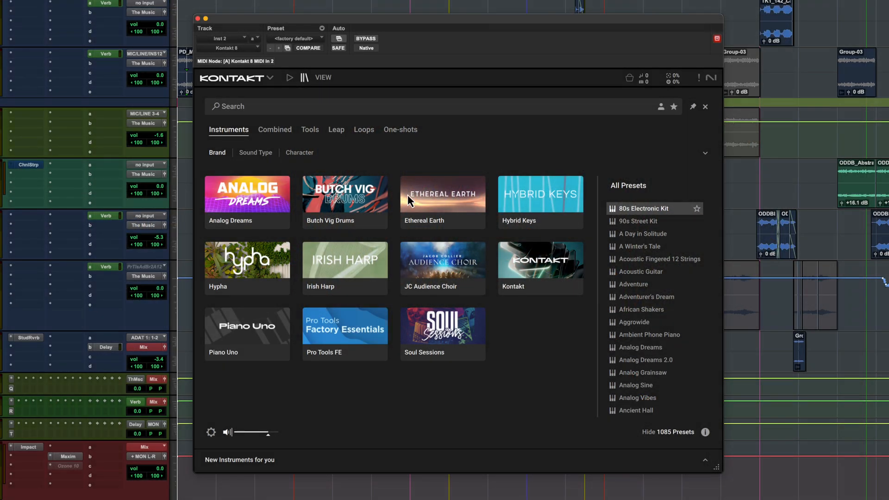
Filter Leap products to the Avid Technology brand and list Isorhythm's seven preset kits
{"action": "left_click", "coordinate": [336, 129]}
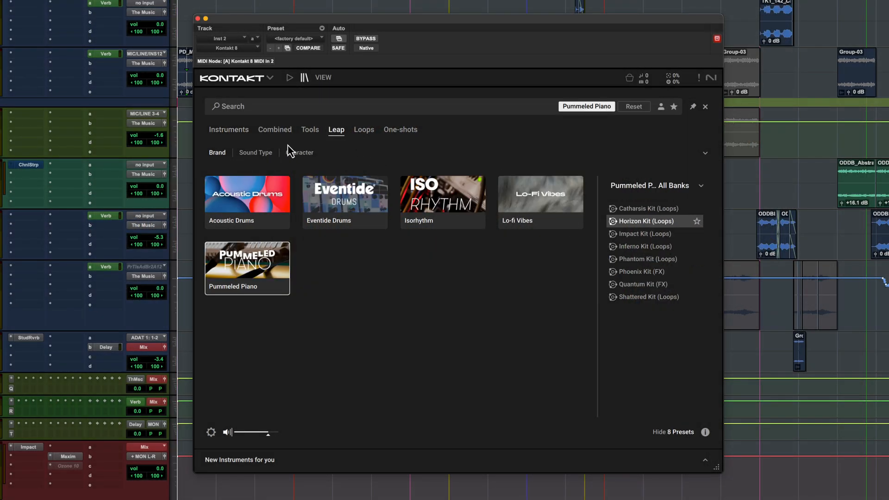
{"action": "left_click", "coordinate": [217, 152]}
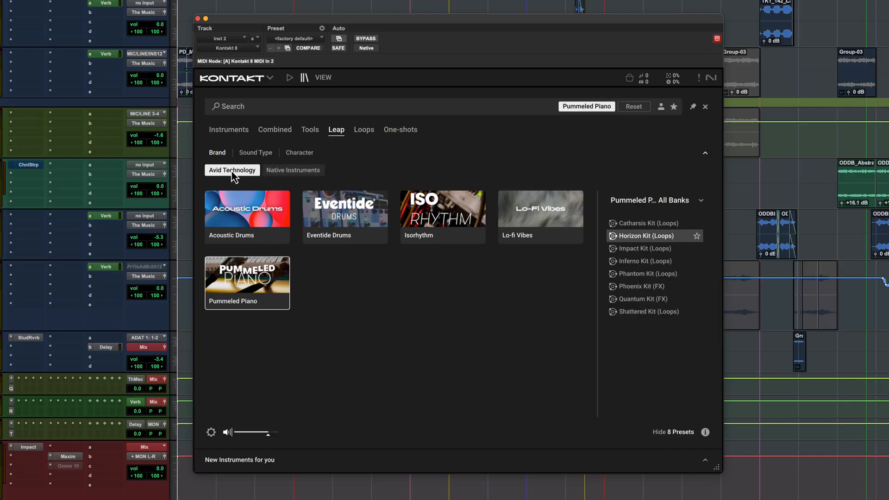
{"action": "left_click", "coordinate": [232, 170]}
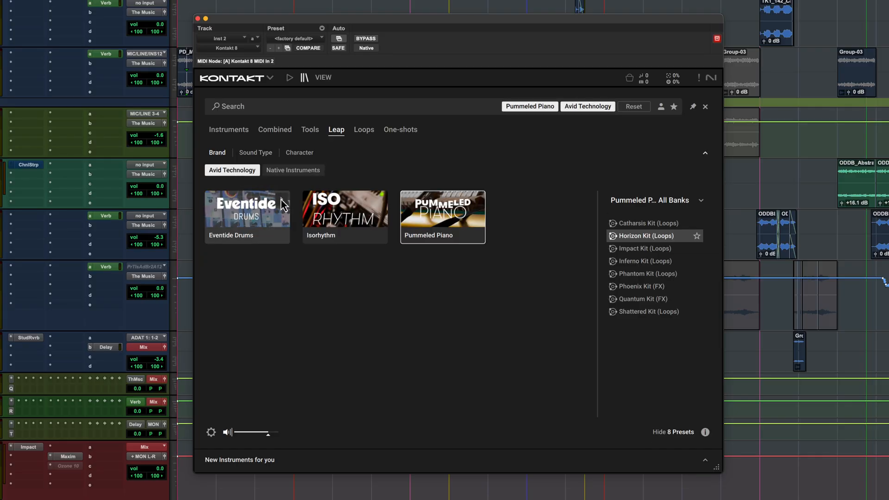
{"action": "left_click", "coordinate": [344, 217]}
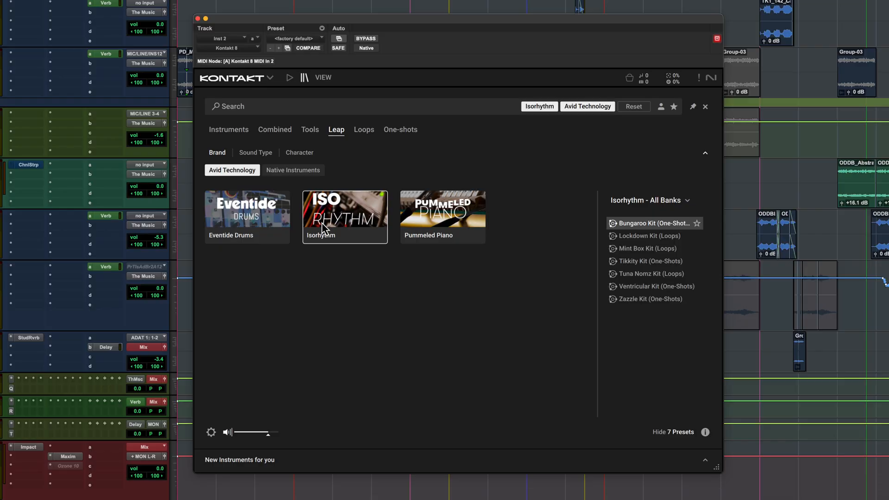
{"action": "mouse_move", "coordinate": [639, 249]}
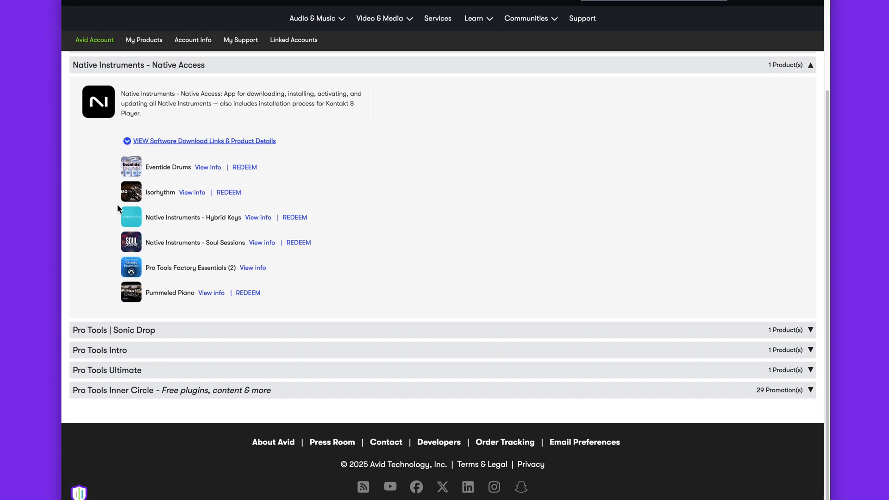
Expand Isorhythm's View info to show its description and serial code field
{"action": "left_click", "coordinate": [192, 192]}
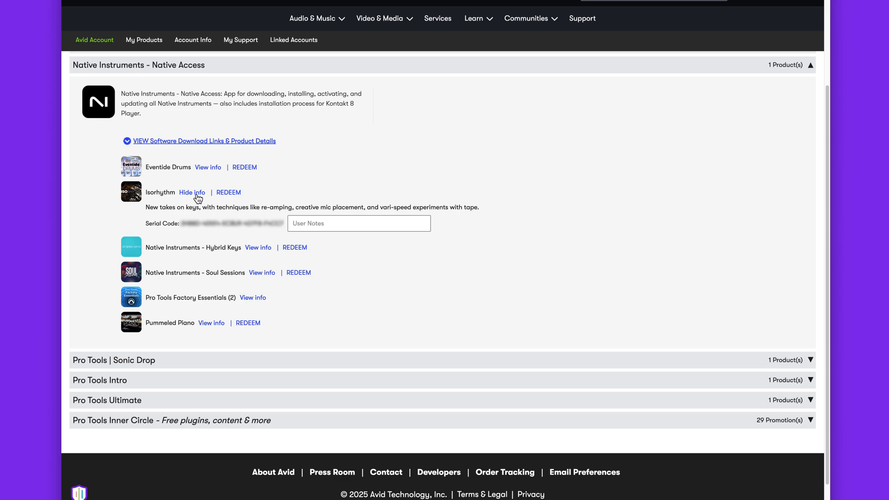
{"action": "mouse_move", "coordinate": [233, 198]}
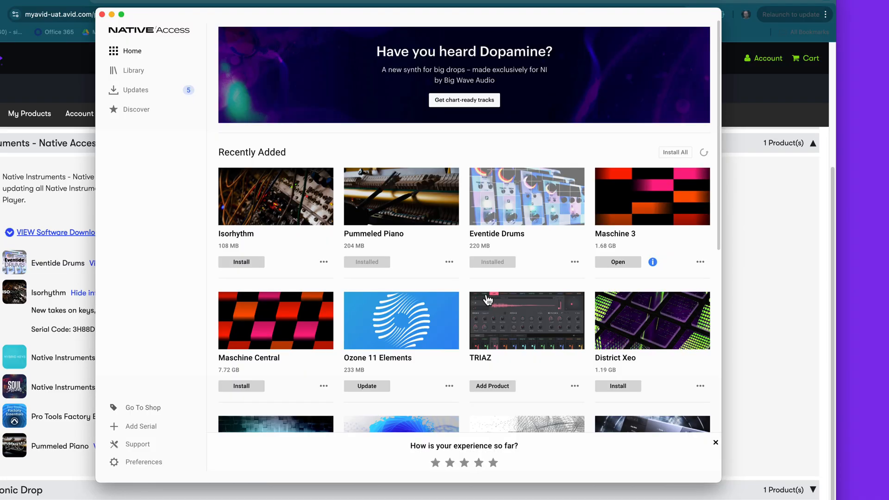
Install the Isorhythm expansion and dismiss the 'You've installed a content product!' dialog
{"action": "left_click", "coordinate": [240, 261]}
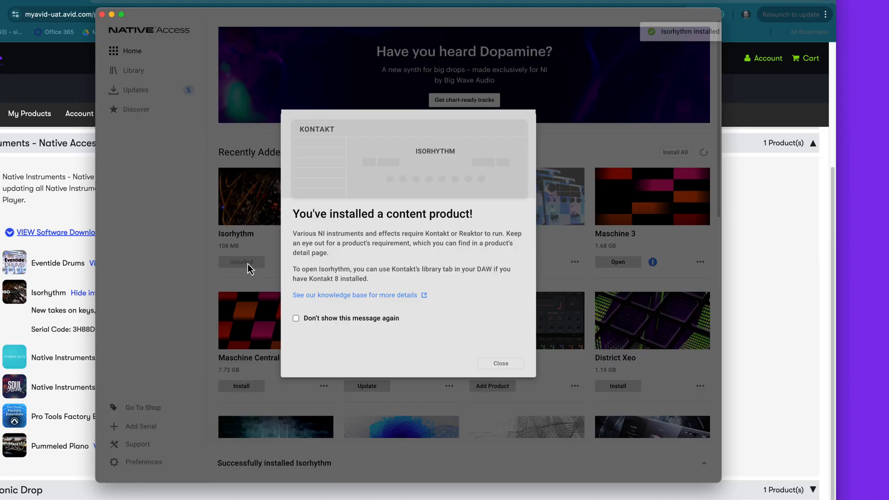
{"action": "left_click", "coordinate": [500, 363]}
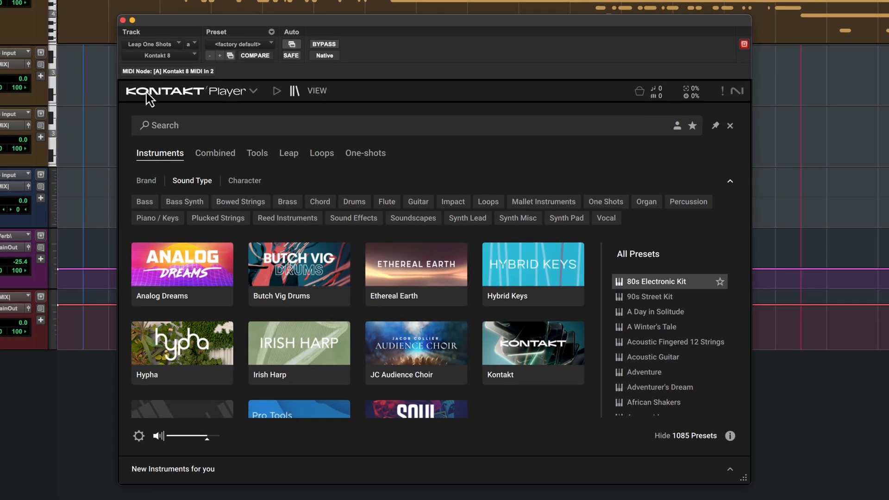
Load All Vibes Kit from the Eventide Drums Leap expansion
{"action": "left_click", "coordinate": [288, 154]}
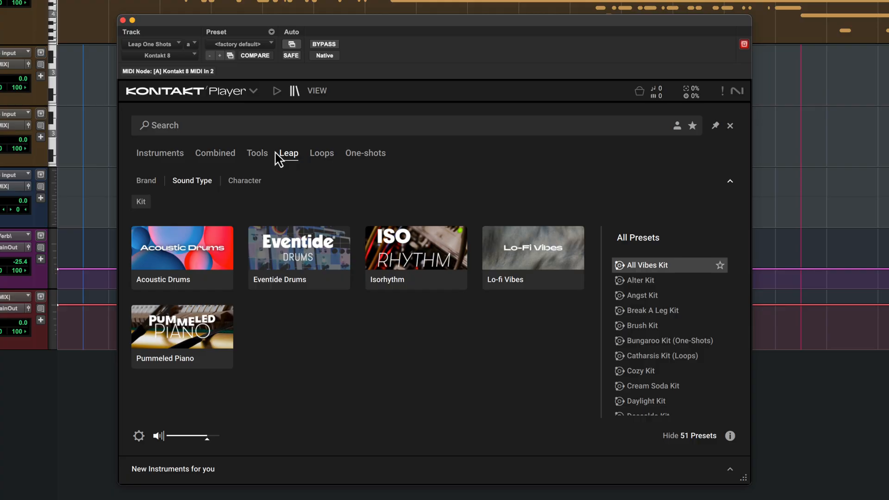
{"action": "left_click", "coordinate": [299, 257]}
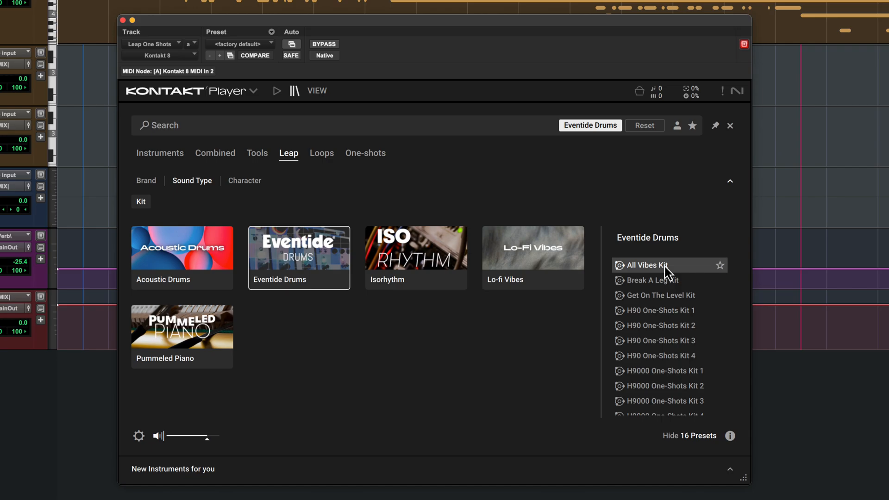
{"action": "double_click", "coordinate": [645, 266]}
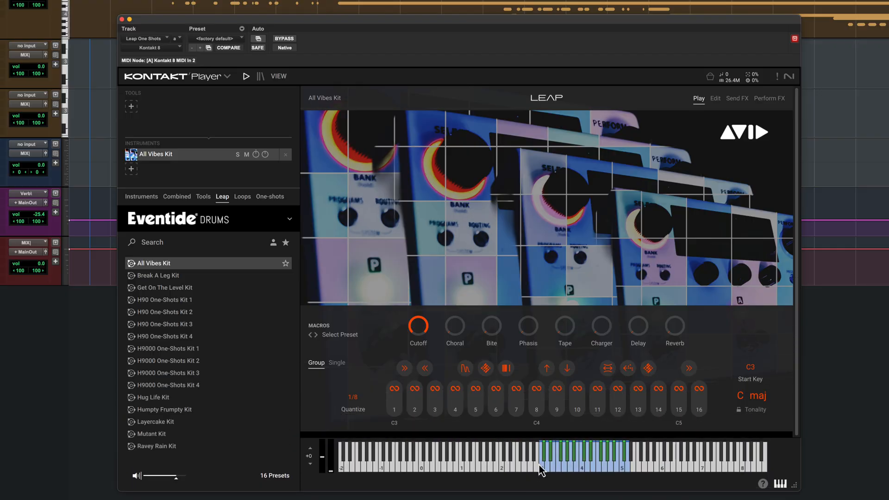
{"action": "left_click", "coordinate": [394, 388]}
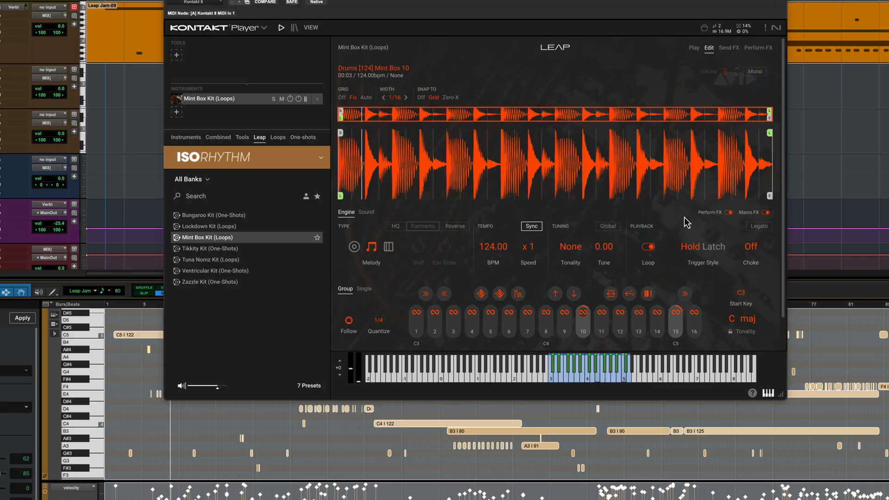
{"action": "mouse_move", "coordinate": [510, 306]}
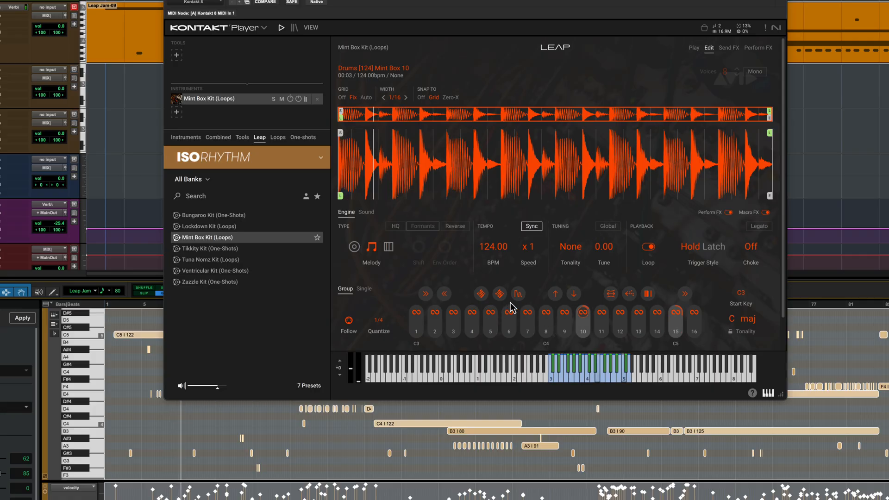
Operate the top-right control of Kontakt Player with the Mint Box Kit (Loops) loaded
{"action": "left_click", "coordinate": [699, 46]}
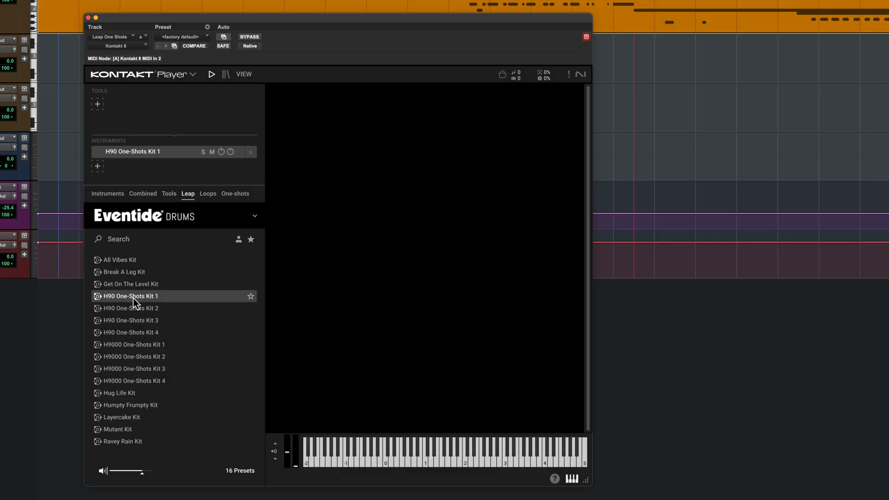
Load H90 One-Shots Kit 1 and audition three of its drum sample pads
{"action": "double_click", "coordinate": [129, 296]}
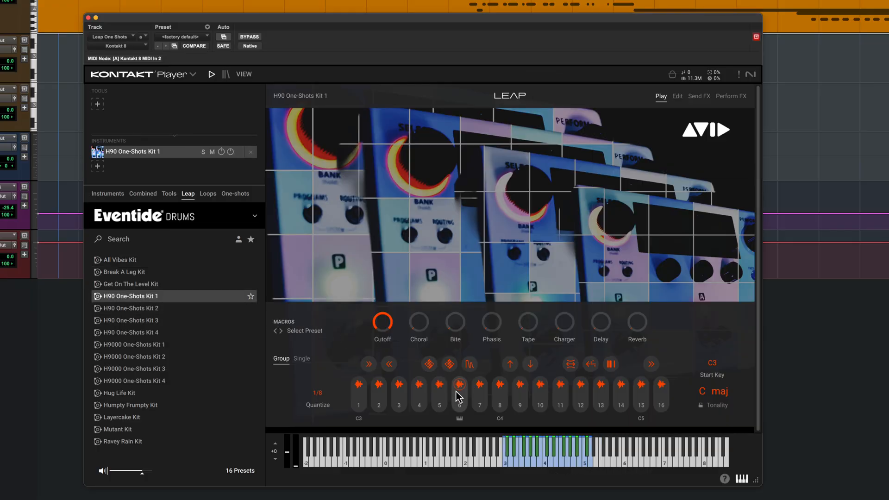
{"action": "left_click", "coordinate": [379, 393]}
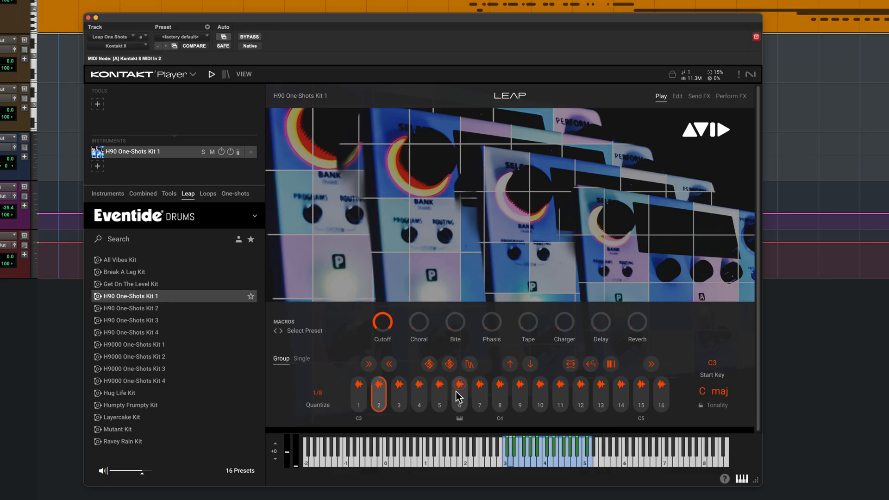
{"action": "left_click", "coordinate": [459, 395]}
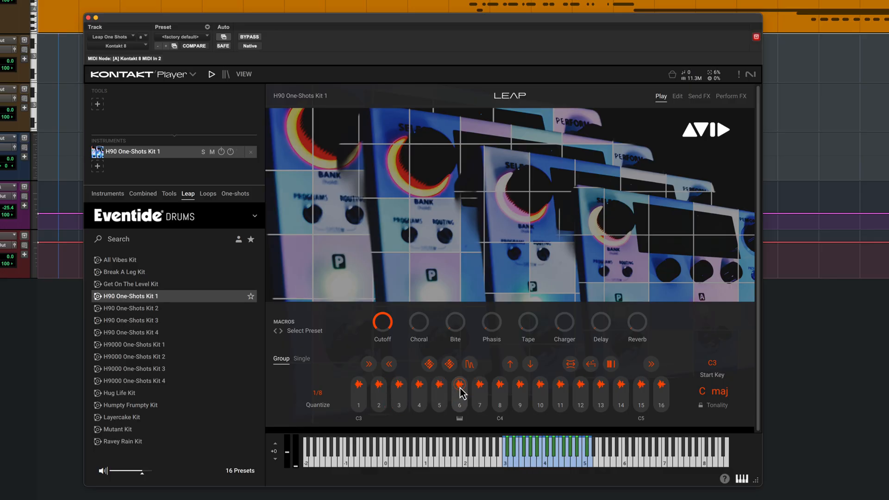
{"action": "left_click", "coordinate": [318, 393]}
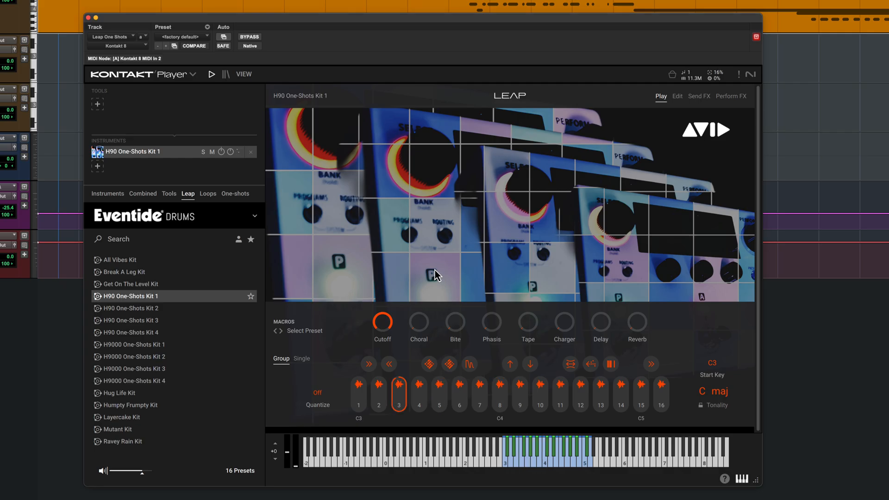
{"action": "left_click", "coordinate": [107, 194]}
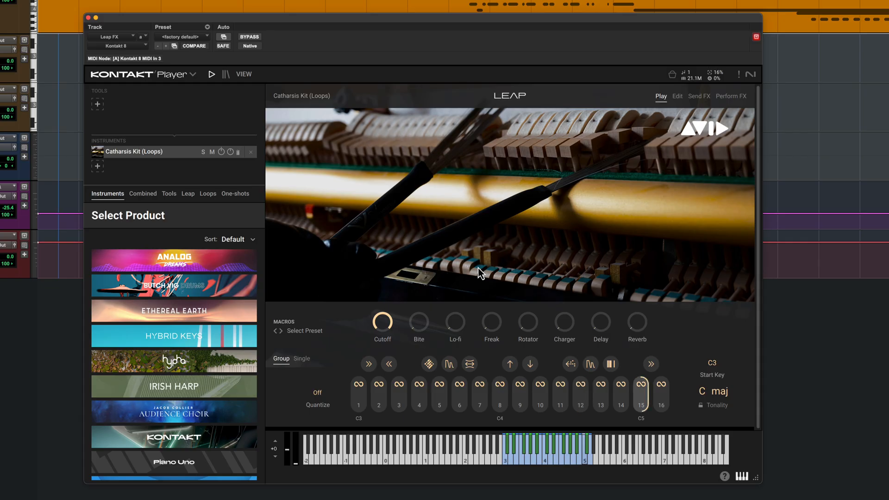
Play a note of Catharsis Kit (Loops) and trigger the Catharsis 14 piano loop pad
{"action": "left_click", "coordinate": [539, 390]}
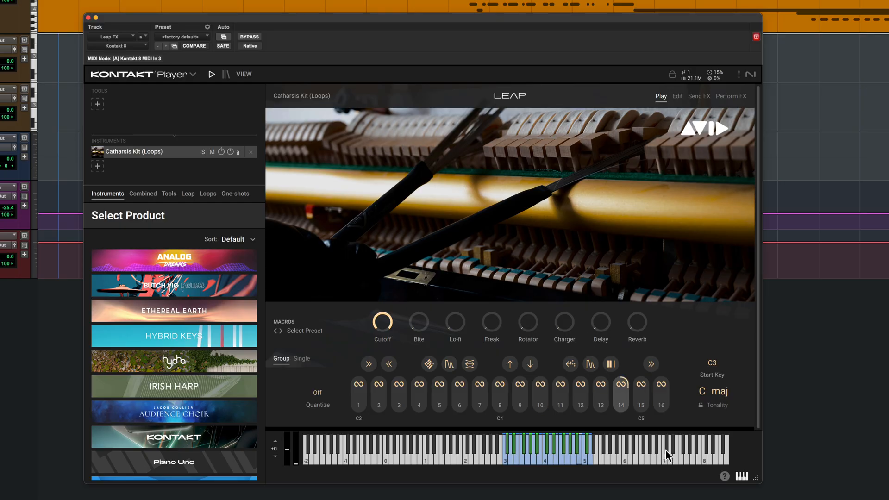
{"action": "left_click", "coordinate": [677, 96]}
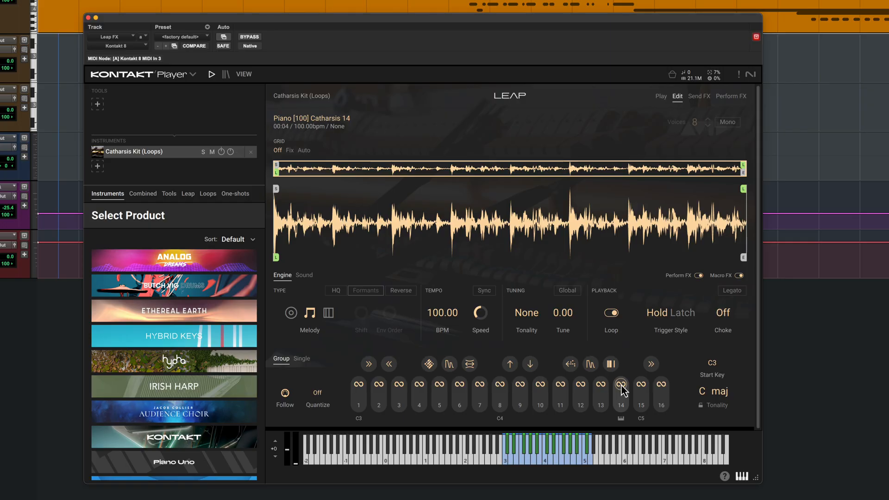
{"action": "left_click", "coordinate": [482, 290]}
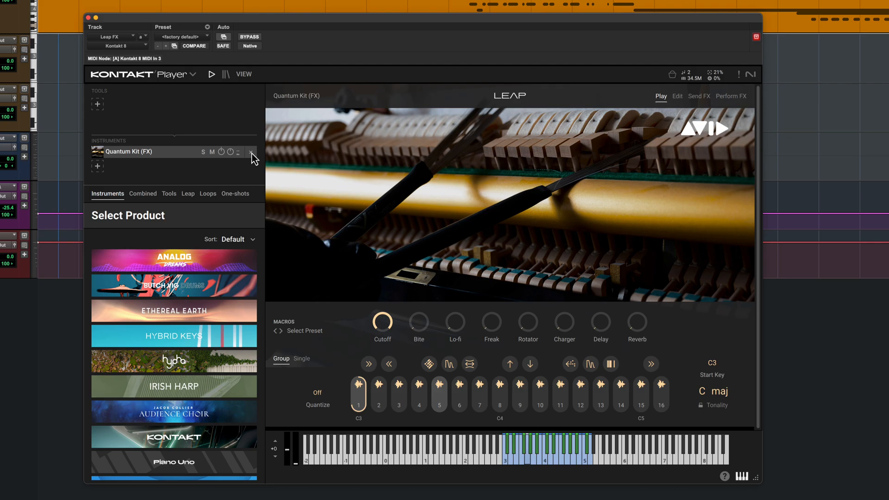
Trigger one of Quantum Kit (FX)'s one-shot sample pads
{"action": "left_click", "coordinate": [438, 393]}
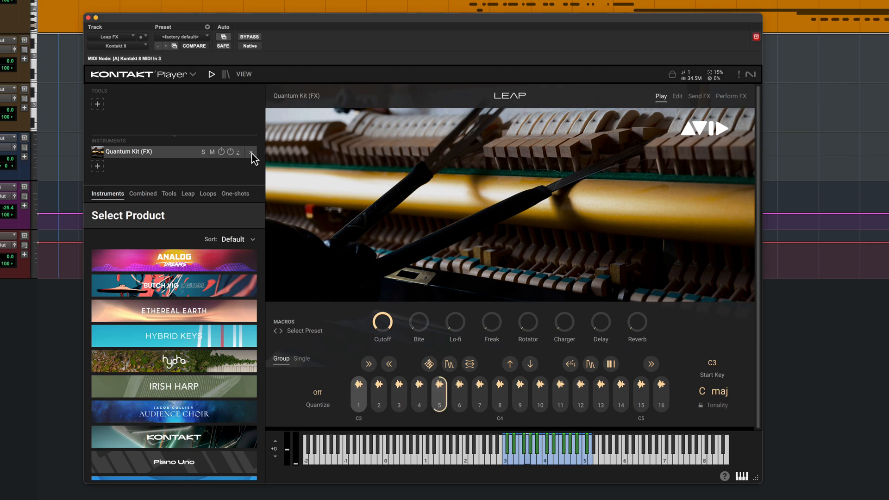